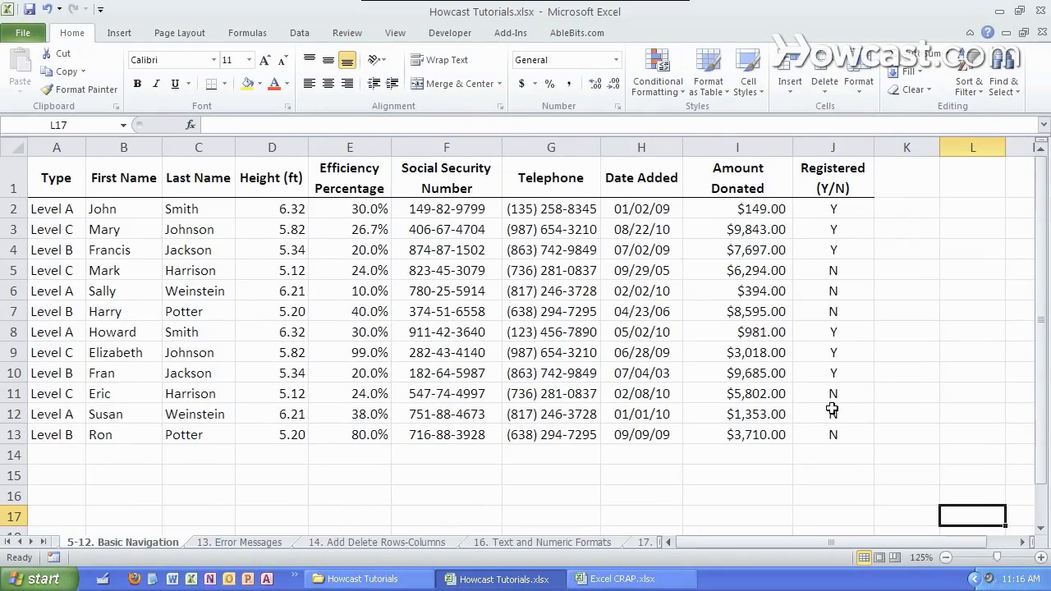
- Scroll around the worksheet and select an empty cell beside the table
{"action": "scroll", "scroll_direction": "down", "scroll_amount": 3}
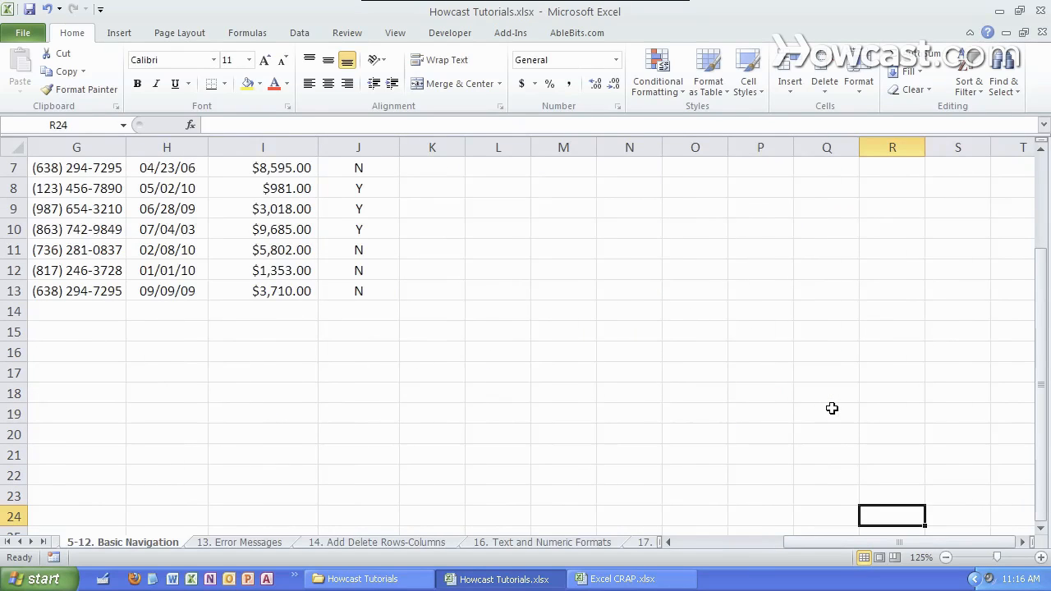
{"action": "mouse_move", "coordinate": [633, 383]}
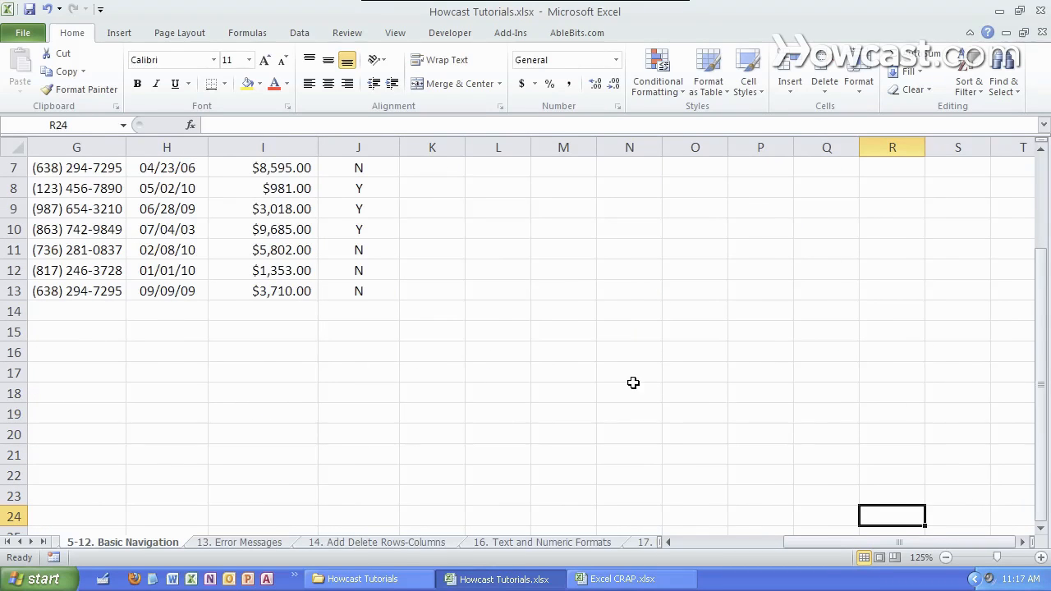
{"action": "mouse_move", "coordinate": [740, 464]}
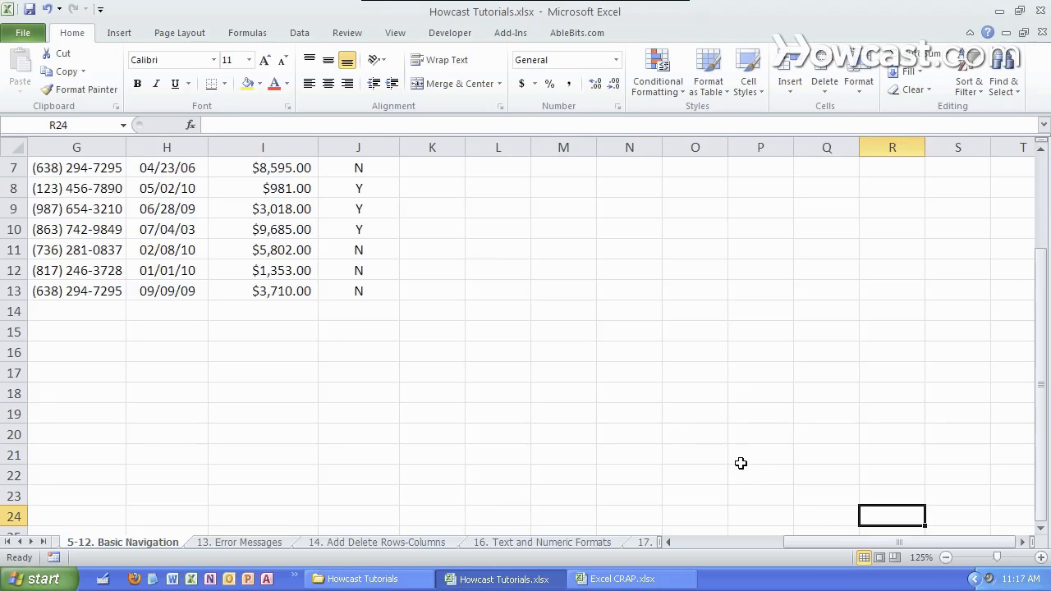
{"action": "scroll", "scroll_direction": "left", "scroll_amount": 3}
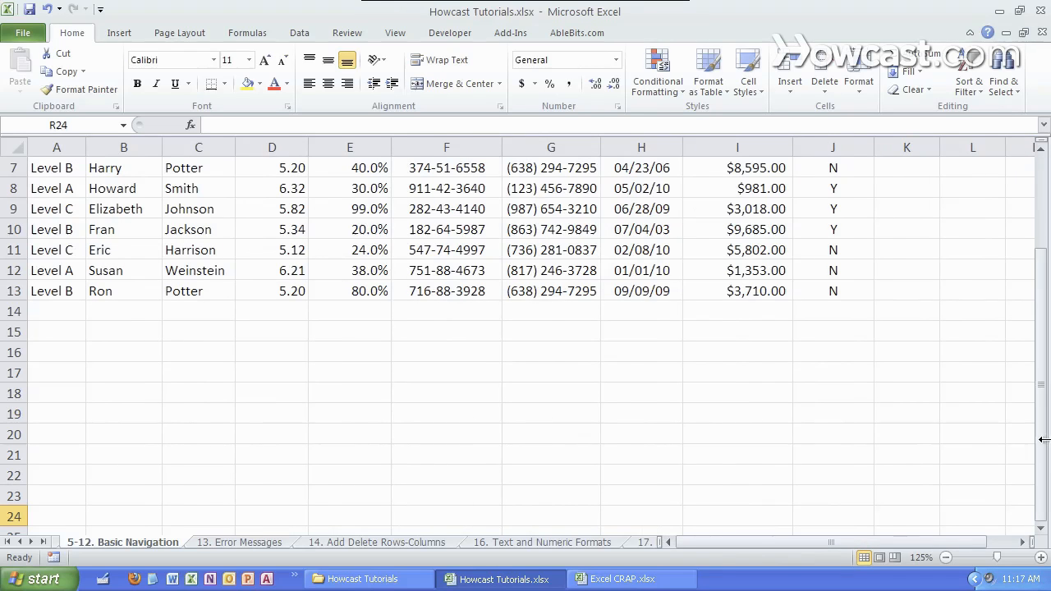
{"action": "scroll", "scroll_direction": "up", "scroll_amount": 3}
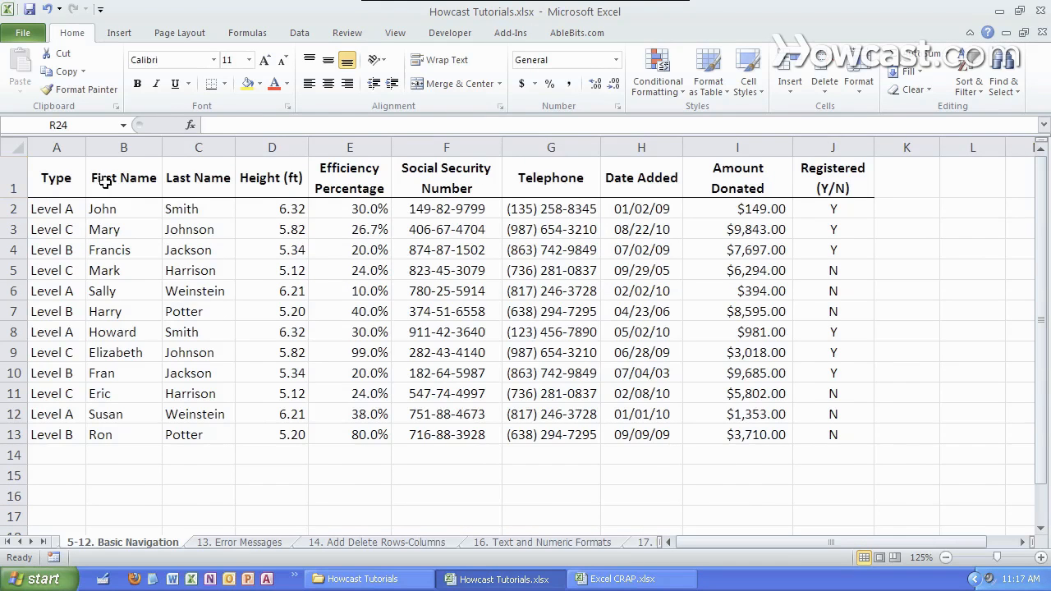
{"action": "left_click", "coordinate": [1018, 475]}
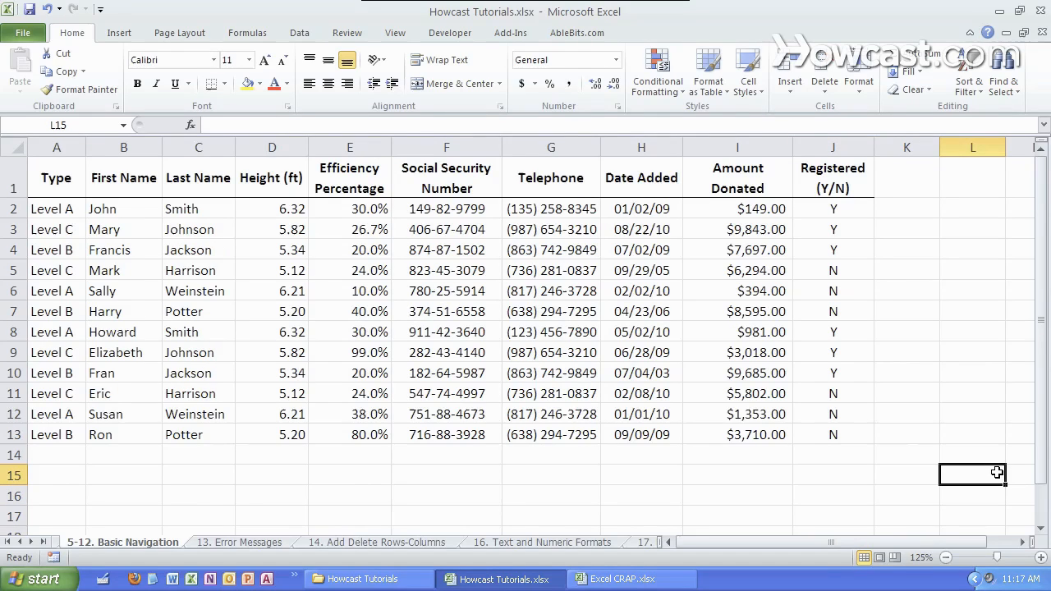
{"action": "mouse_move", "coordinate": [517, 260]}
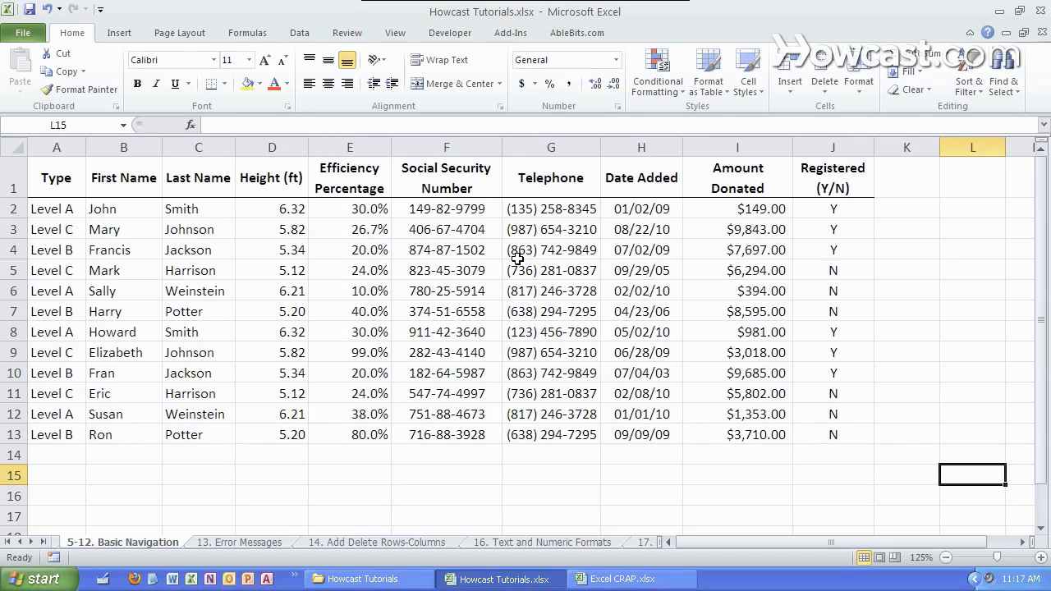
- Jump between Francis's row cells and the Type and Registered (Y/N) headers
{"action": "left_click", "coordinate": [551, 249]}
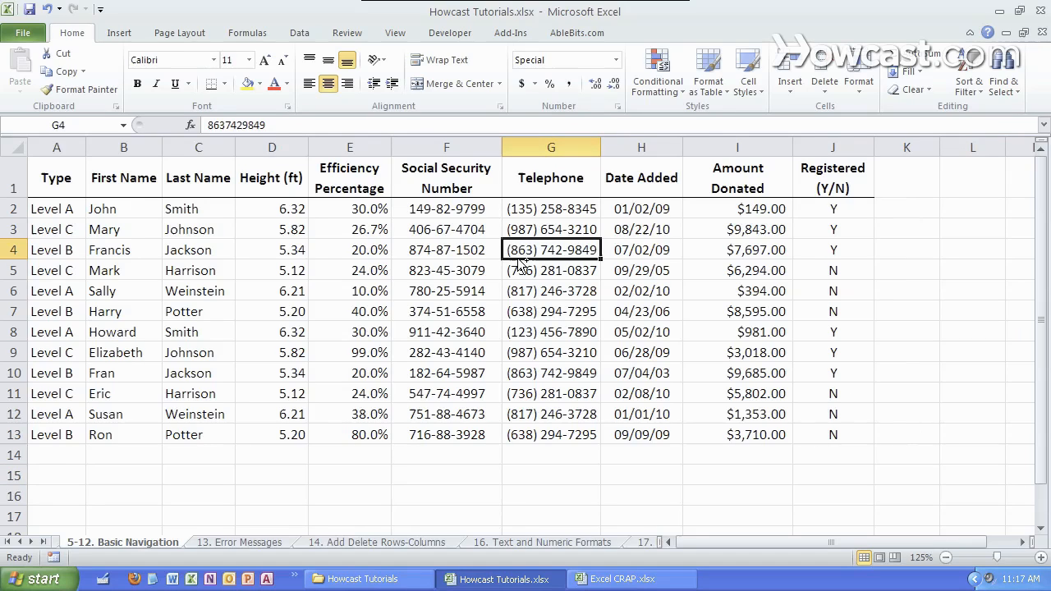
{"action": "left_click", "coordinate": [832, 250]}
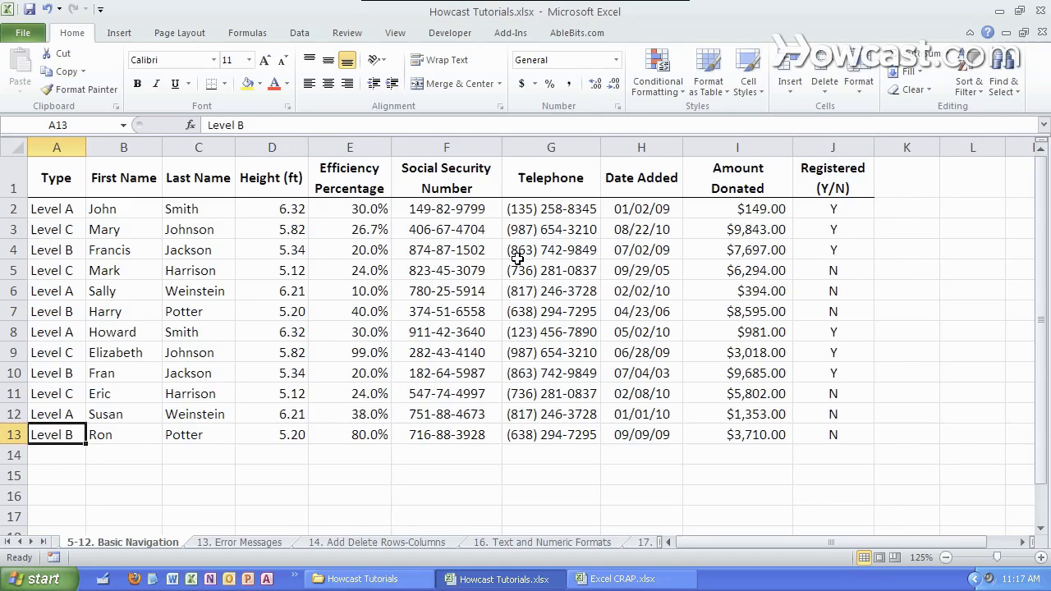
{"action": "left_click", "coordinate": [56, 178]}
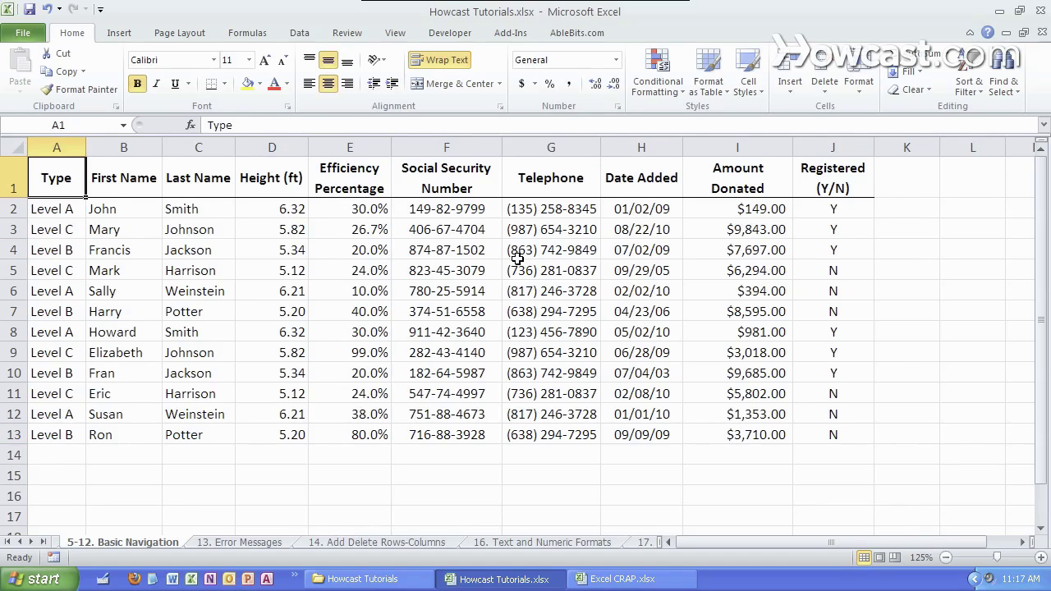
{"action": "left_click", "coordinate": [832, 177]}
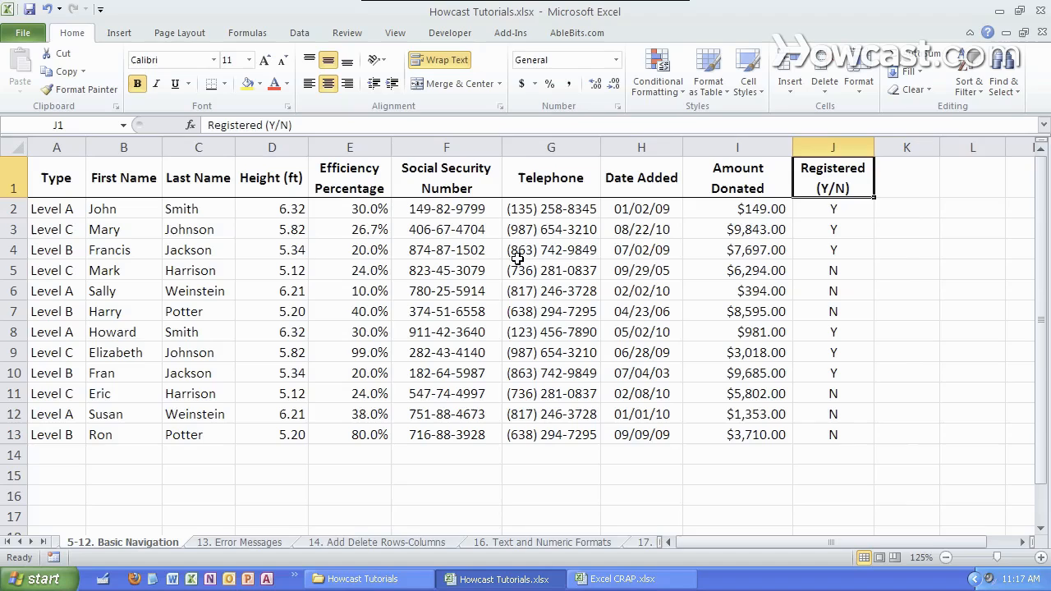
{"action": "left_click", "coordinate": [832, 250]}
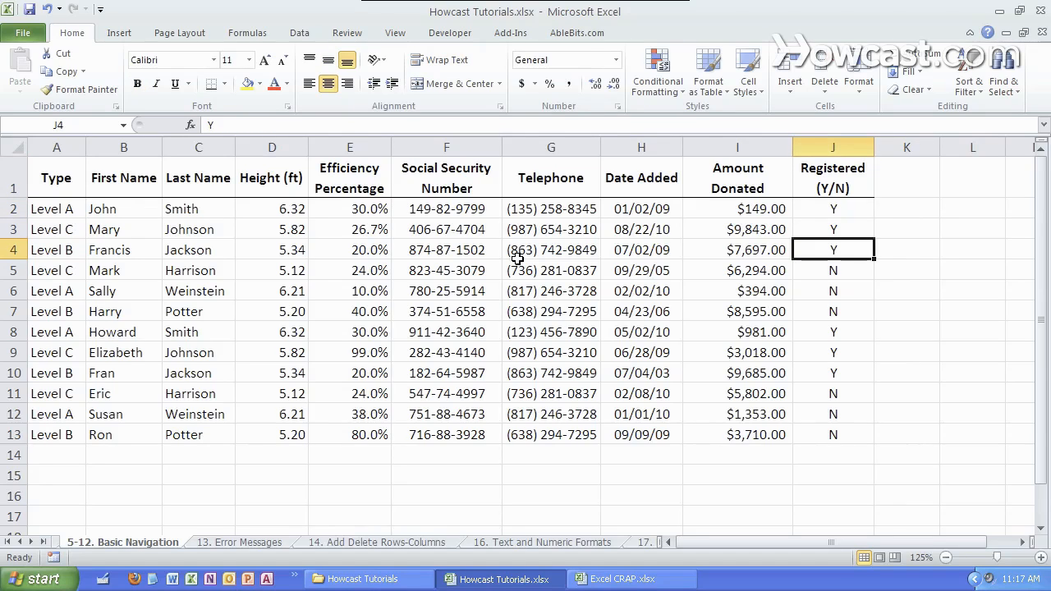
{"action": "left_click", "coordinate": [349, 249]}
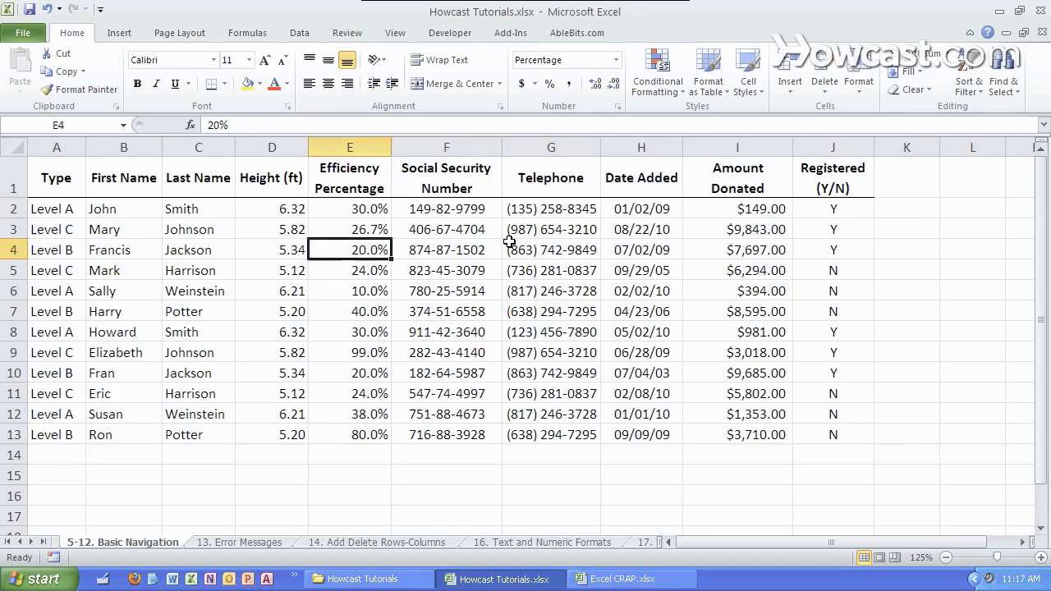
{"action": "left_click", "coordinate": [55, 249]}
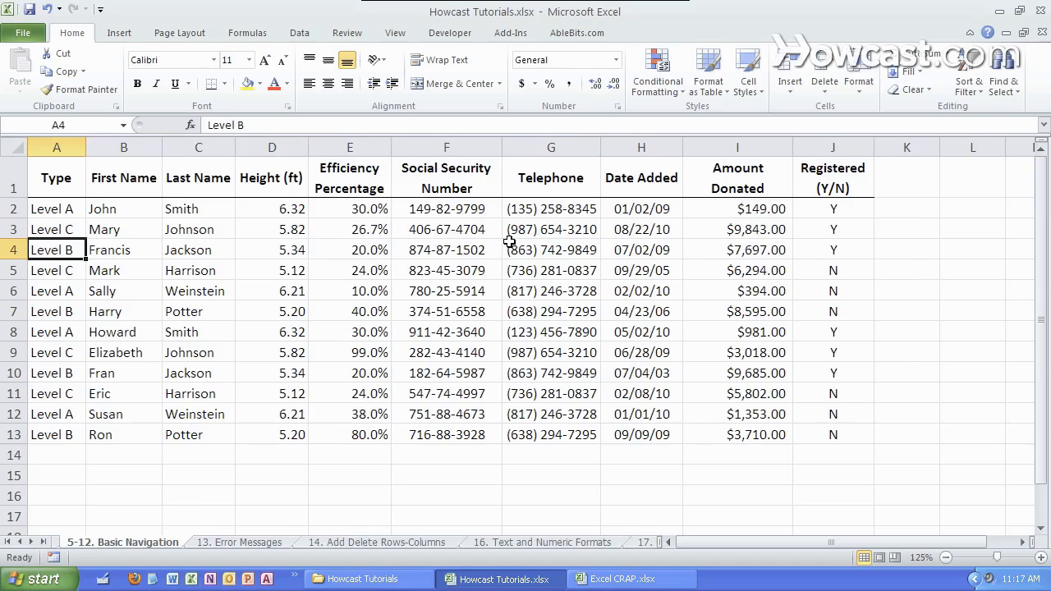
{"action": "left_click", "coordinate": [833, 249]}
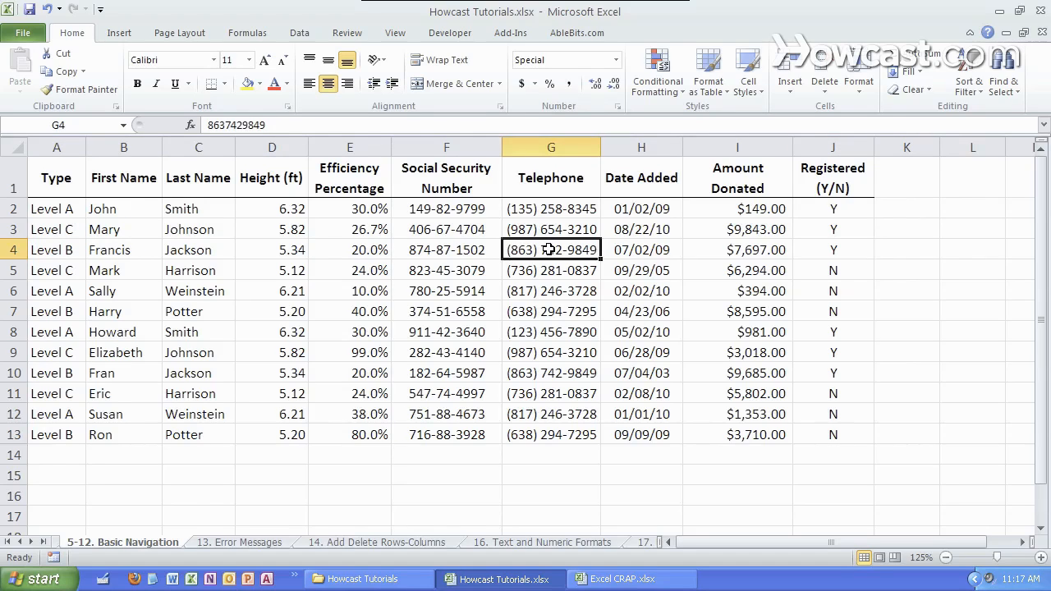
- Delete Francis's telephone number, then move along row 4 to his registration status
{"action": "key", "text": "Delete"}
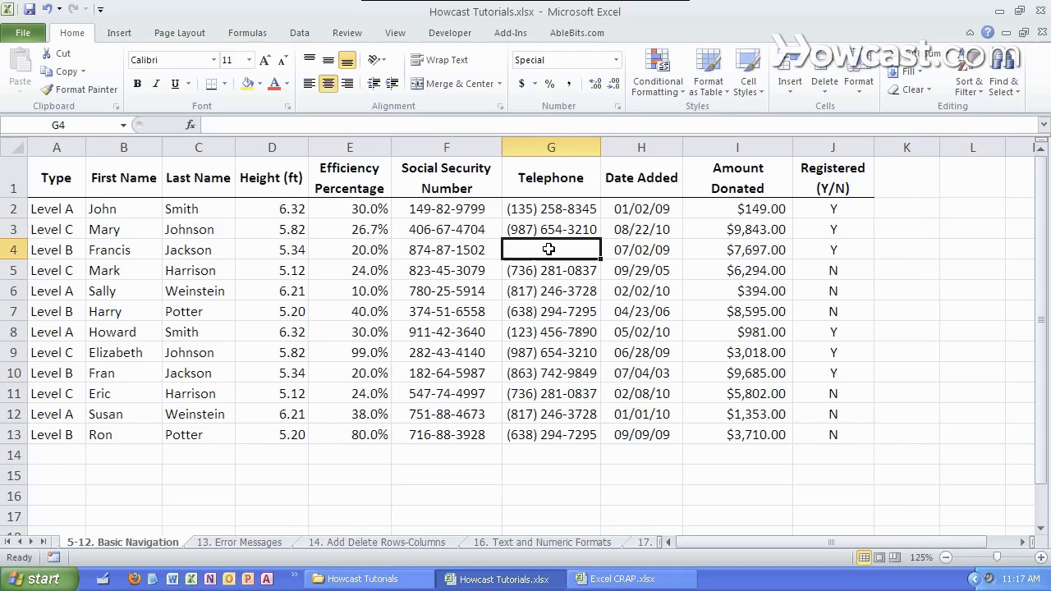
{"action": "left_click", "coordinate": [56, 250]}
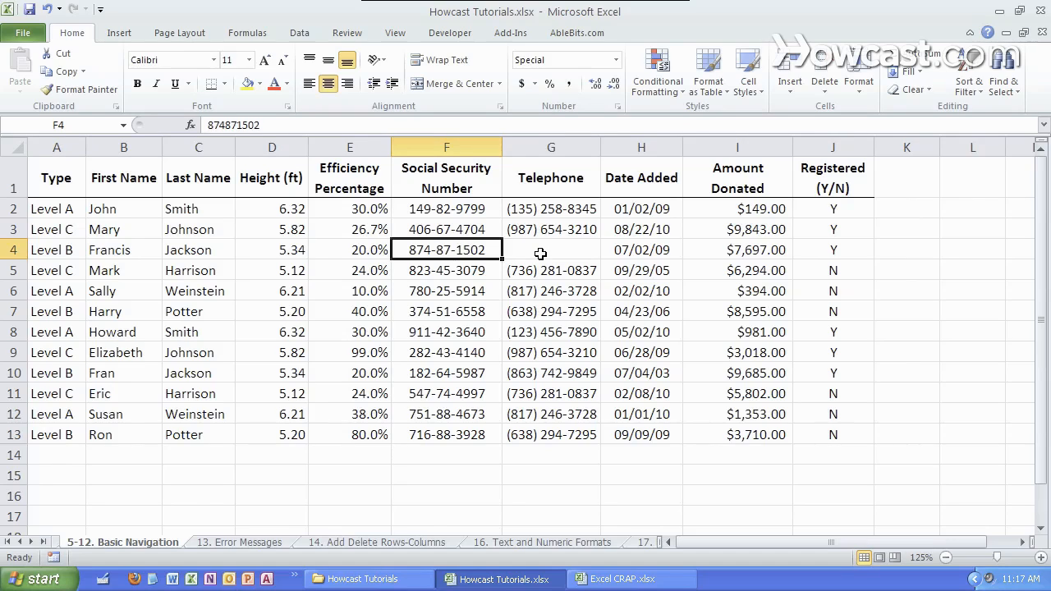
{"action": "left_click", "coordinate": [642, 250]}
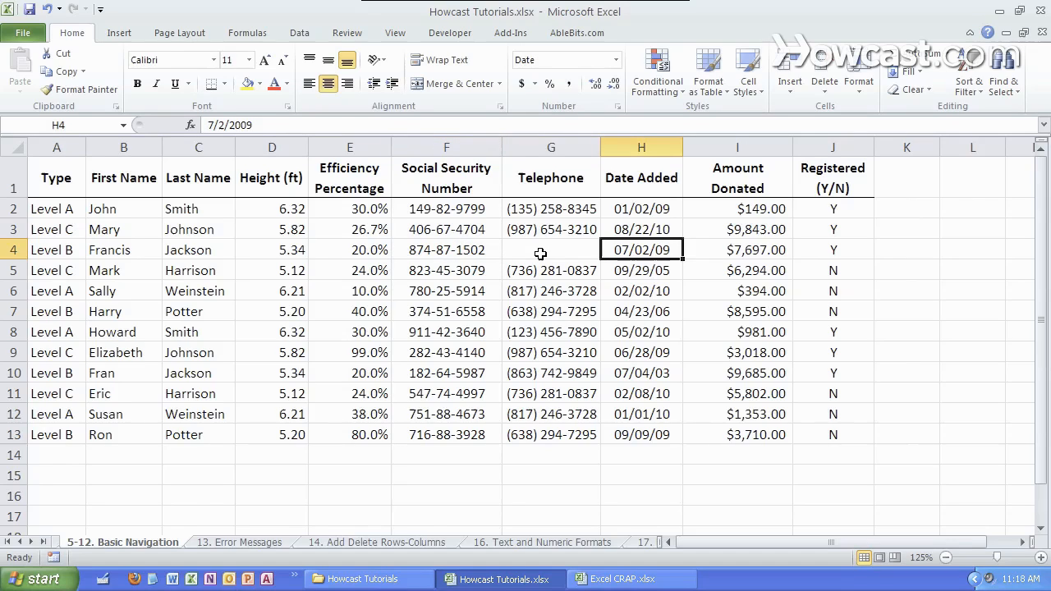
{"action": "left_click", "coordinate": [832, 249]}
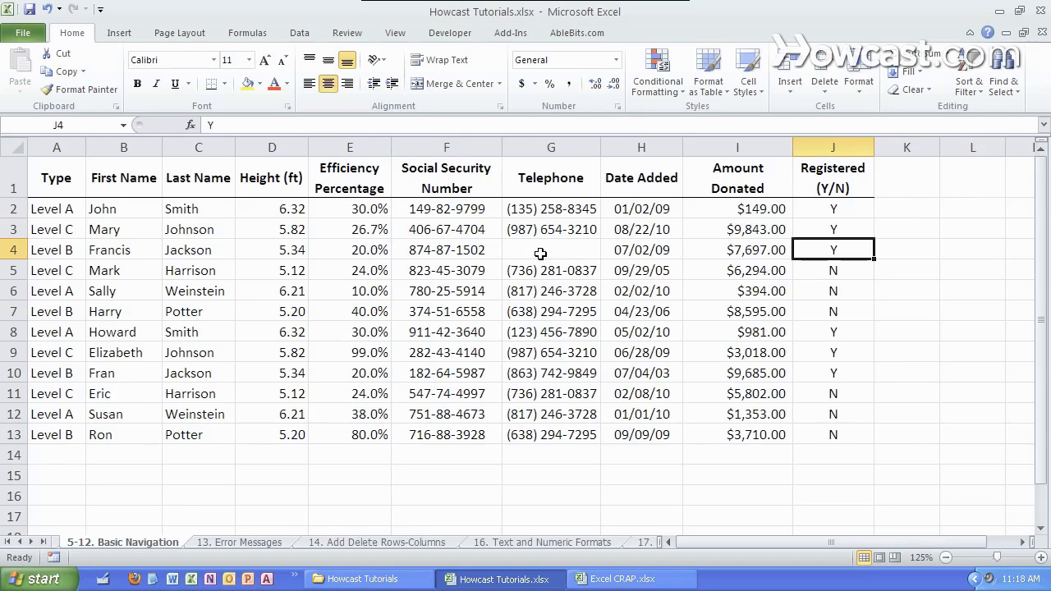
{"action": "left_click", "coordinate": [551, 311]}
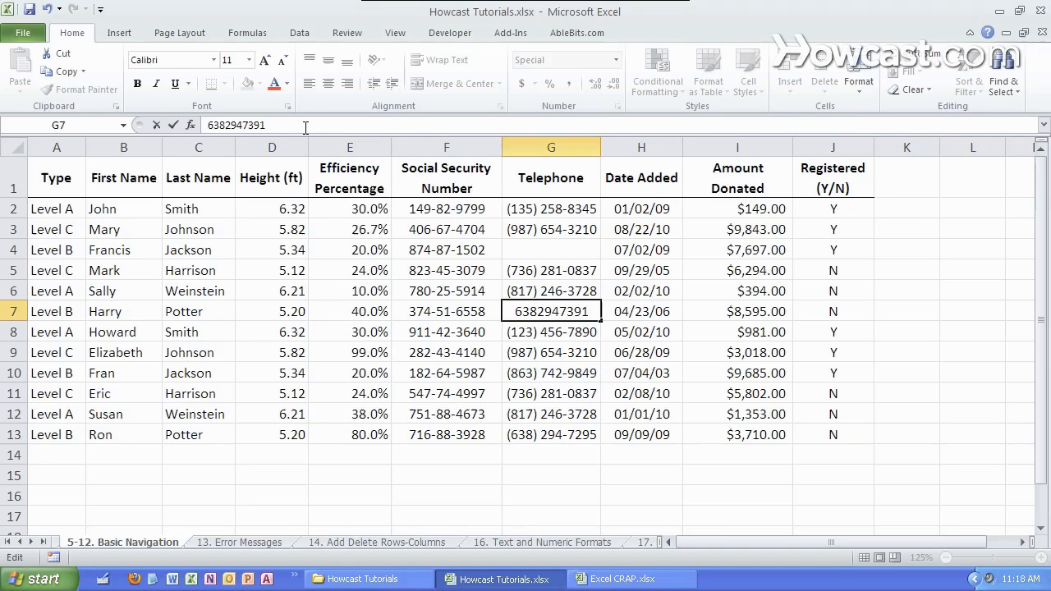
{"action": "key", "text": "Return"}
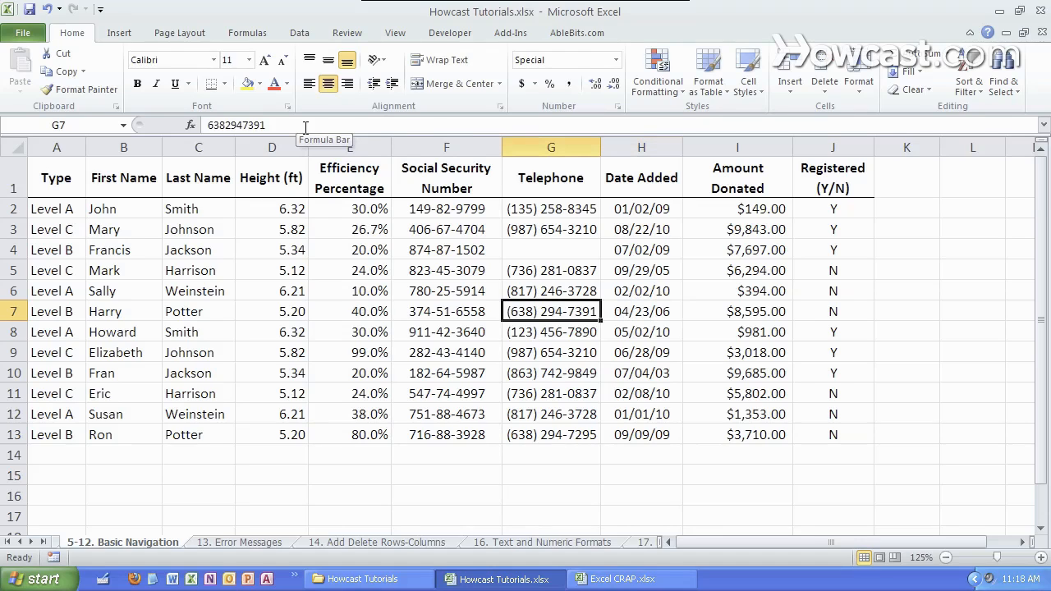
{"action": "double_click", "coordinate": [551, 311]}
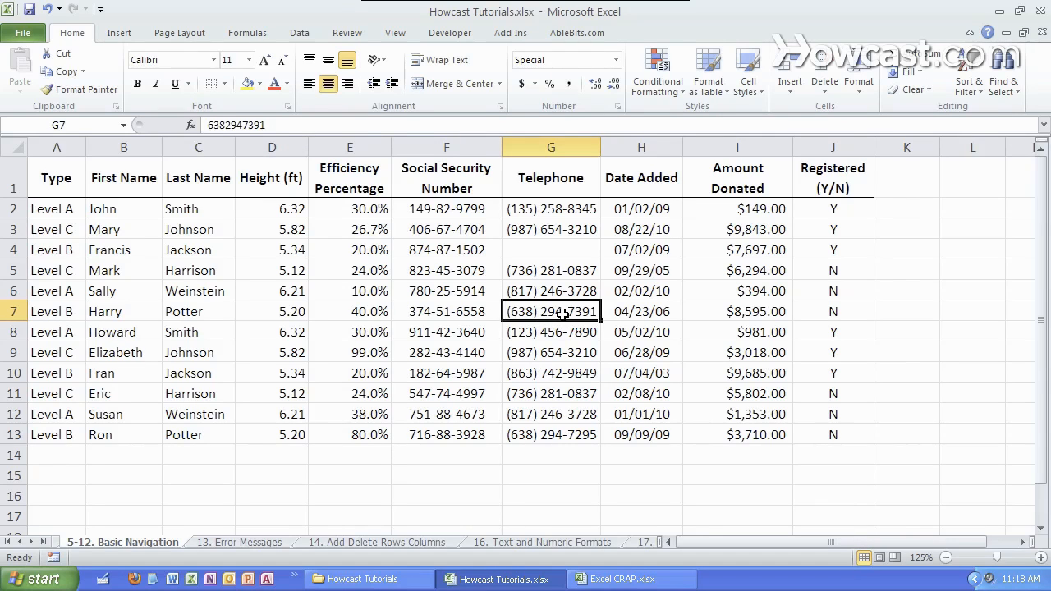
{"action": "double_click", "coordinate": [551, 311]}
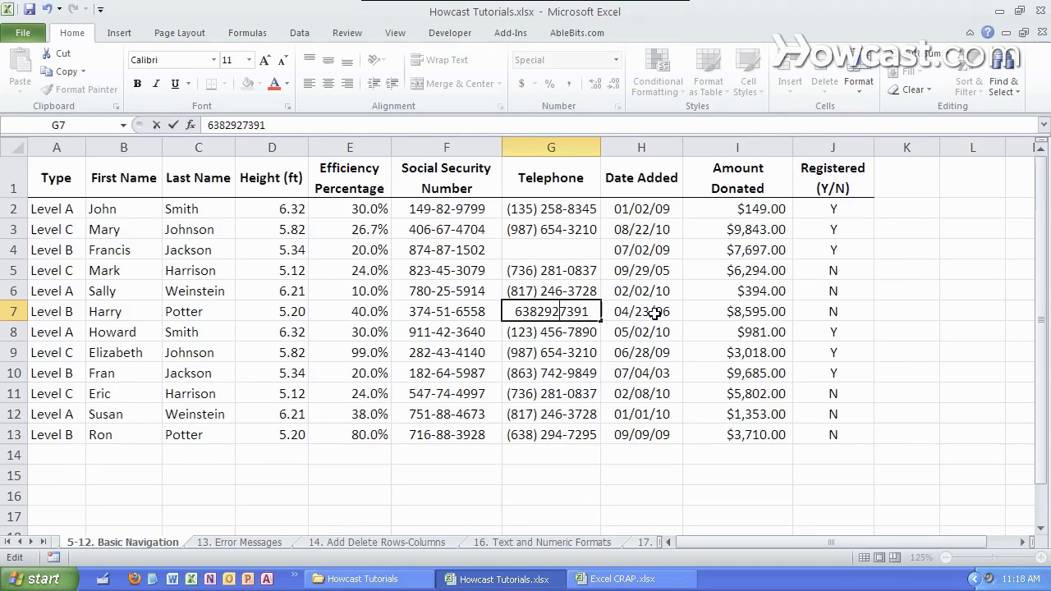
{"action": "key", "text": "Return"}
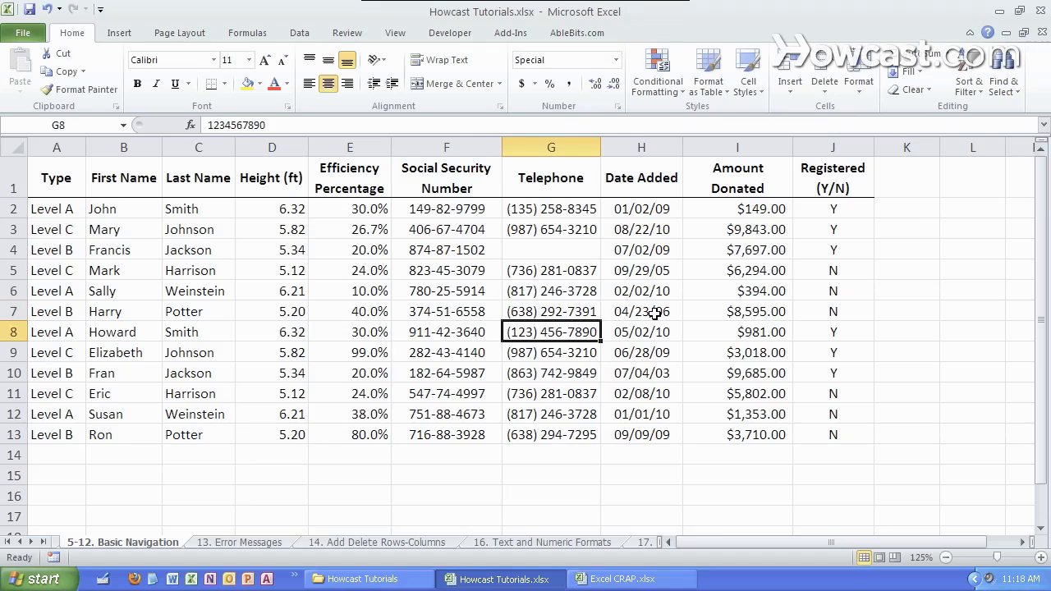